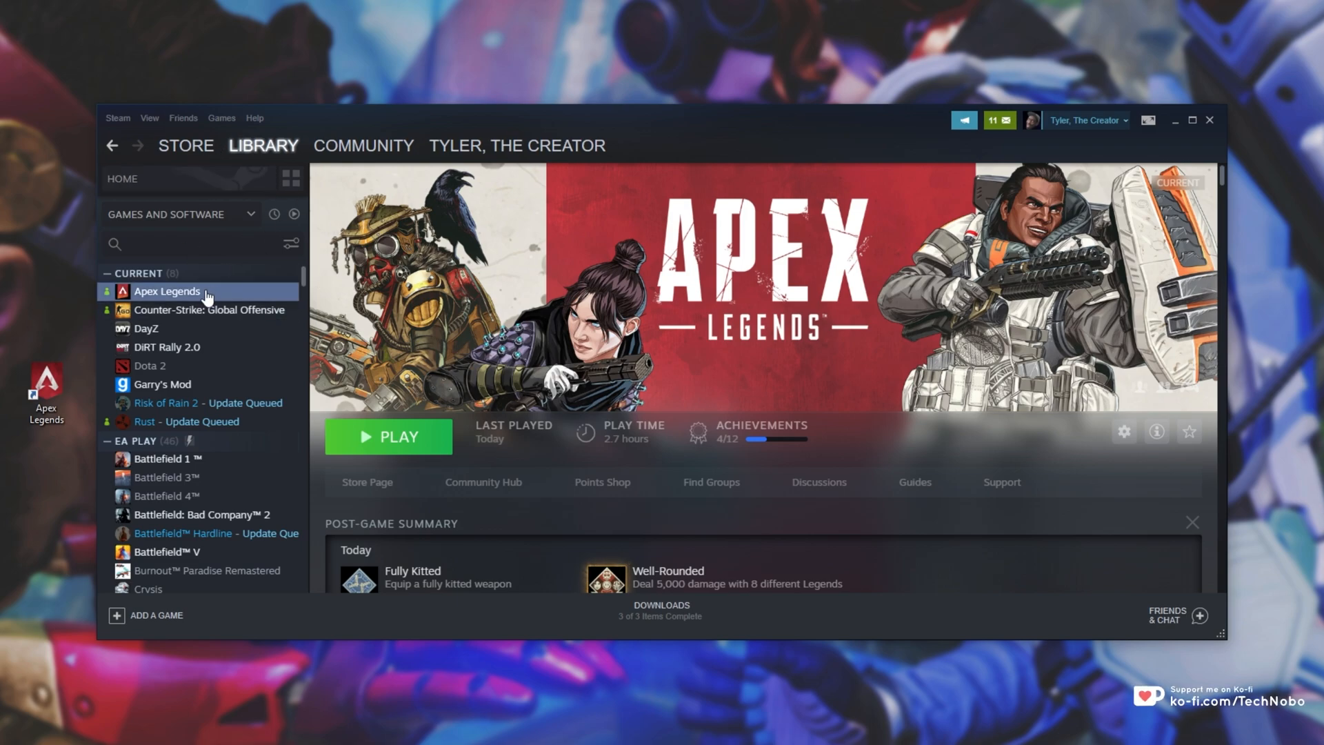
- Enter '-dev +fps_max unlimited -fullscreen -console' as Apex Legends' launch options and save them
{"action": "left_click", "coordinate": [1124, 432]}
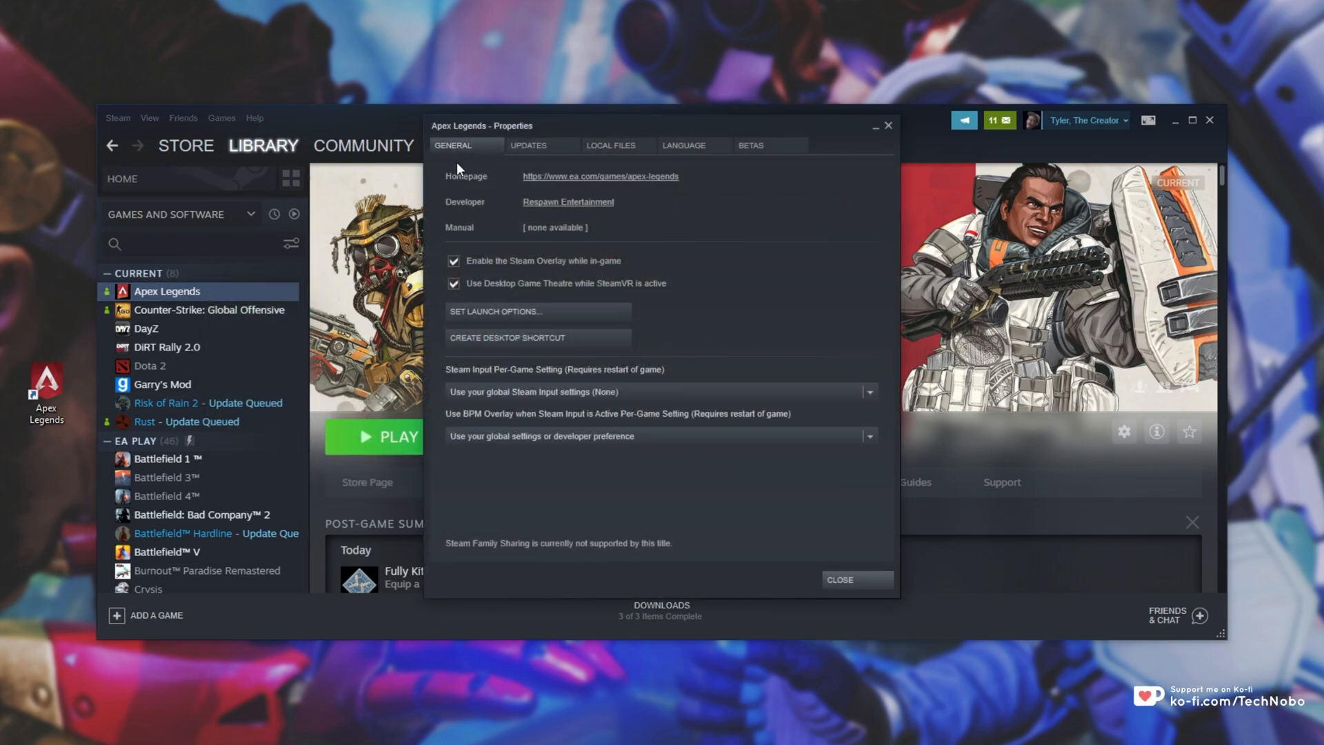
{"action": "left_click", "coordinate": [495, 311]}
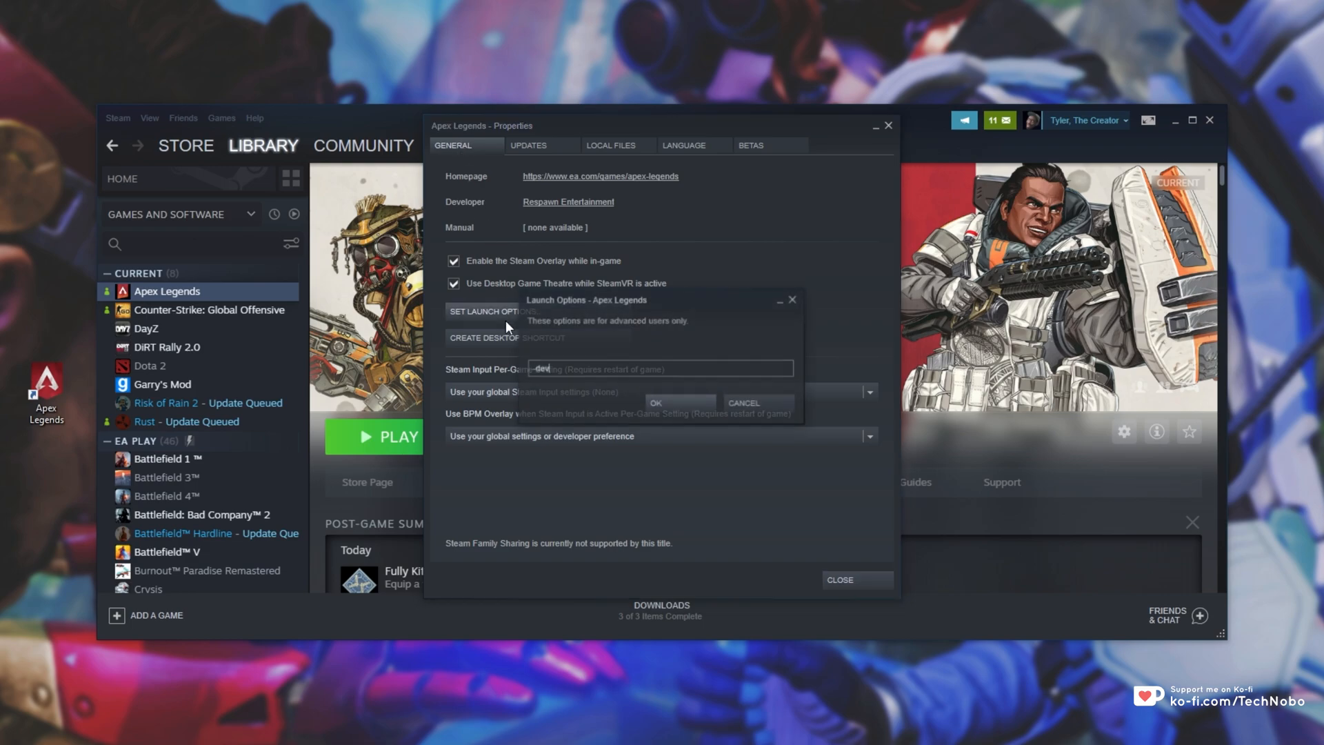
{"action": "type", "text": "-dev"}
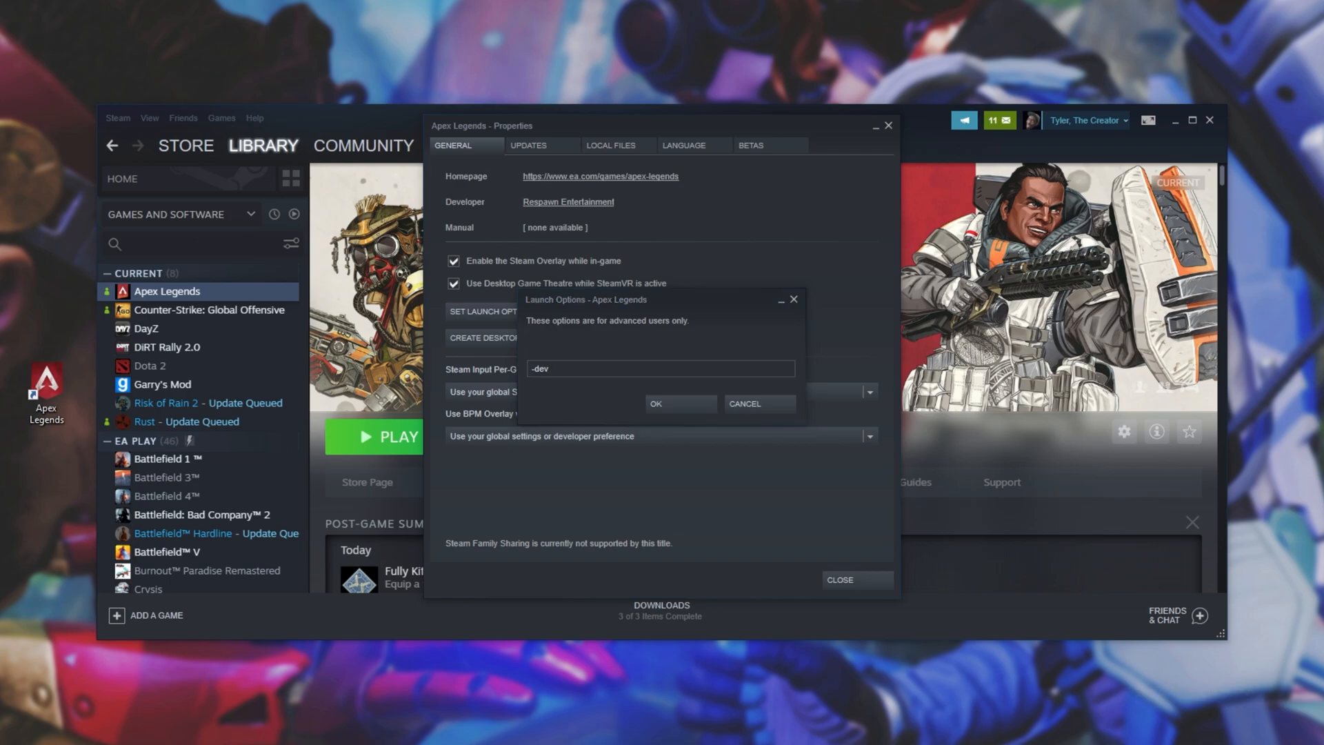
{"action": "type", "text": "+fps_max unlimited -fullscreen -console"}
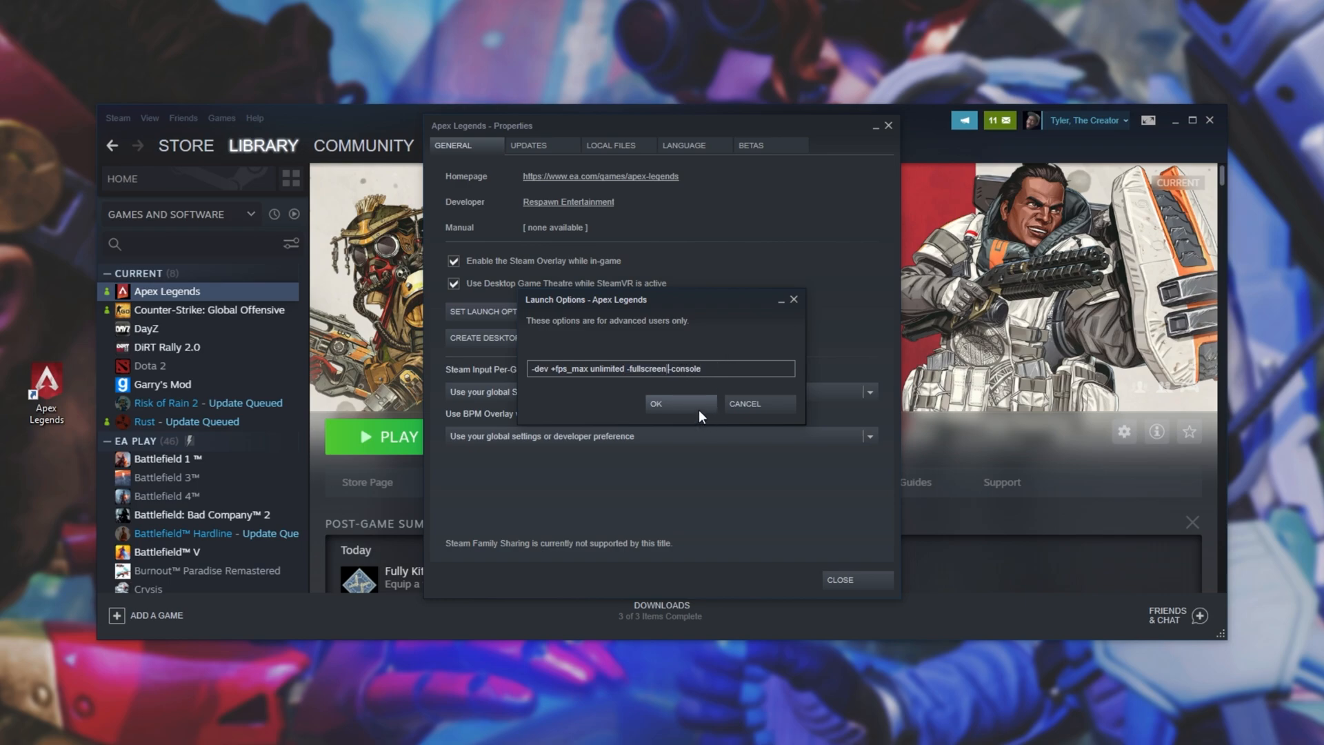
{"action": "left_click", "coordinate": [655, 403]}
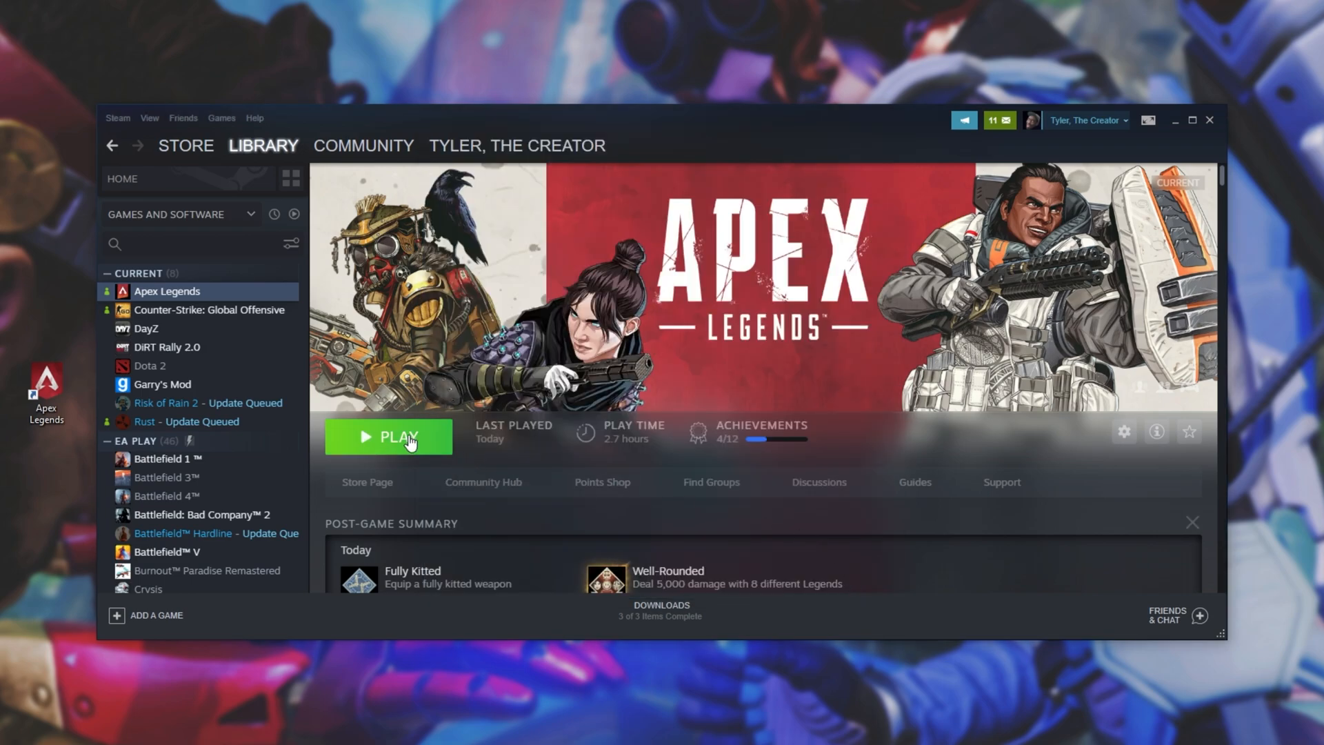
- Launch Apex Legends from its library page and let it load to the title screen
{"action": "left_click", "coordinate": [389, 437]}
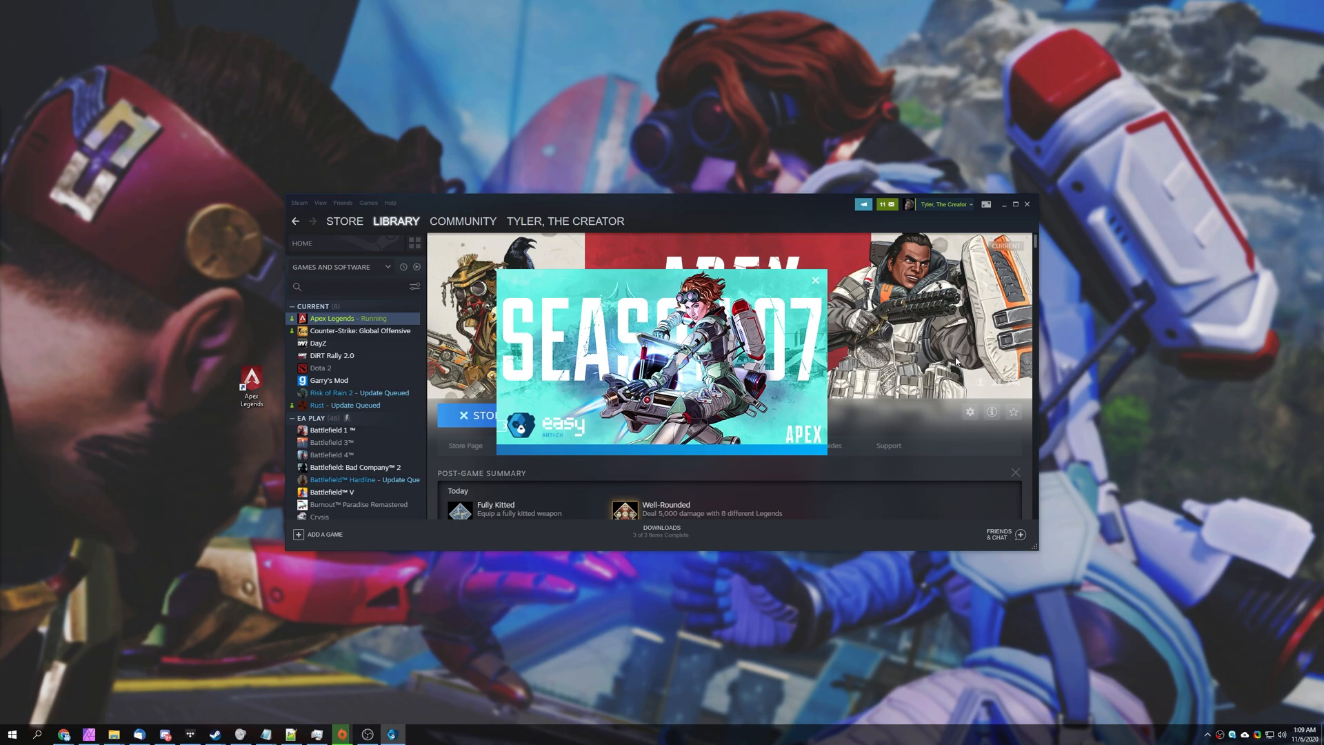
{"action": "left_click", "coordinate": [814, 280]}
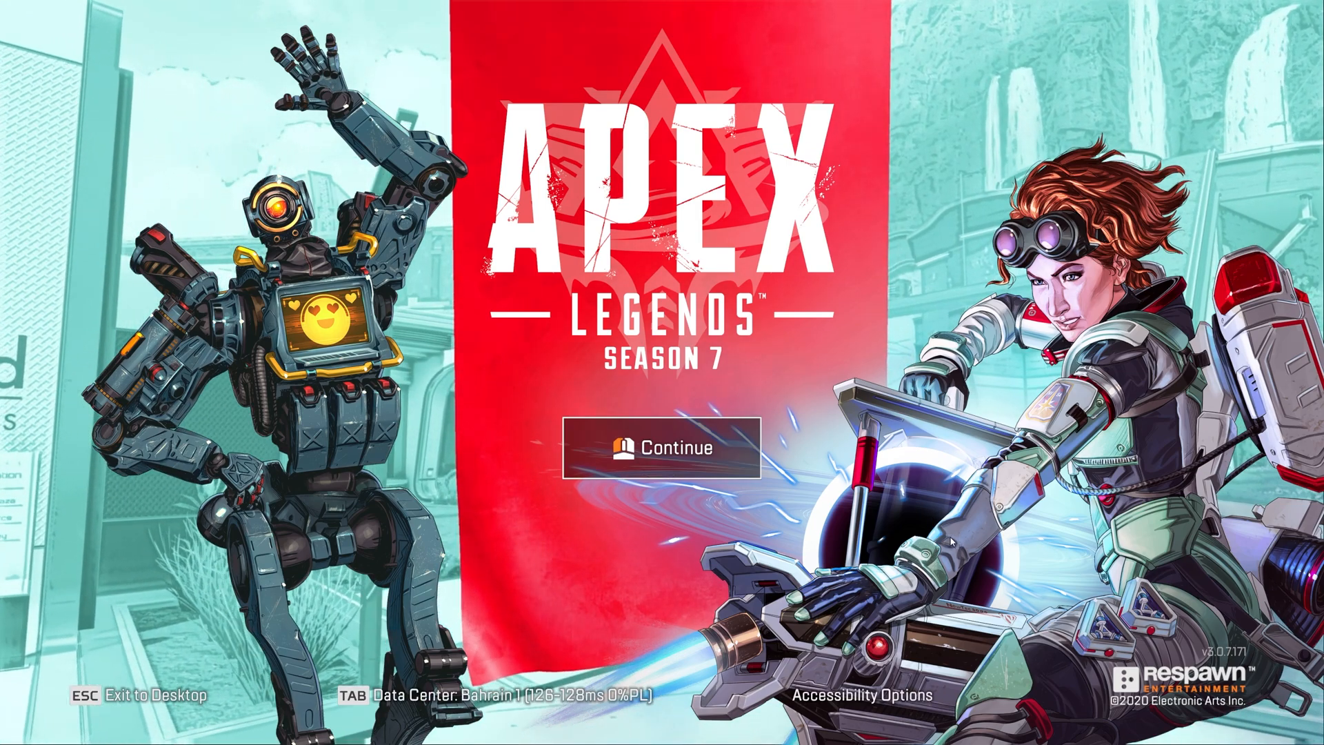
- Continue past the title screen, then exit Apex Legends to the desktop and confirm
{"action": "left_click", "coordinate": [660, 447]}
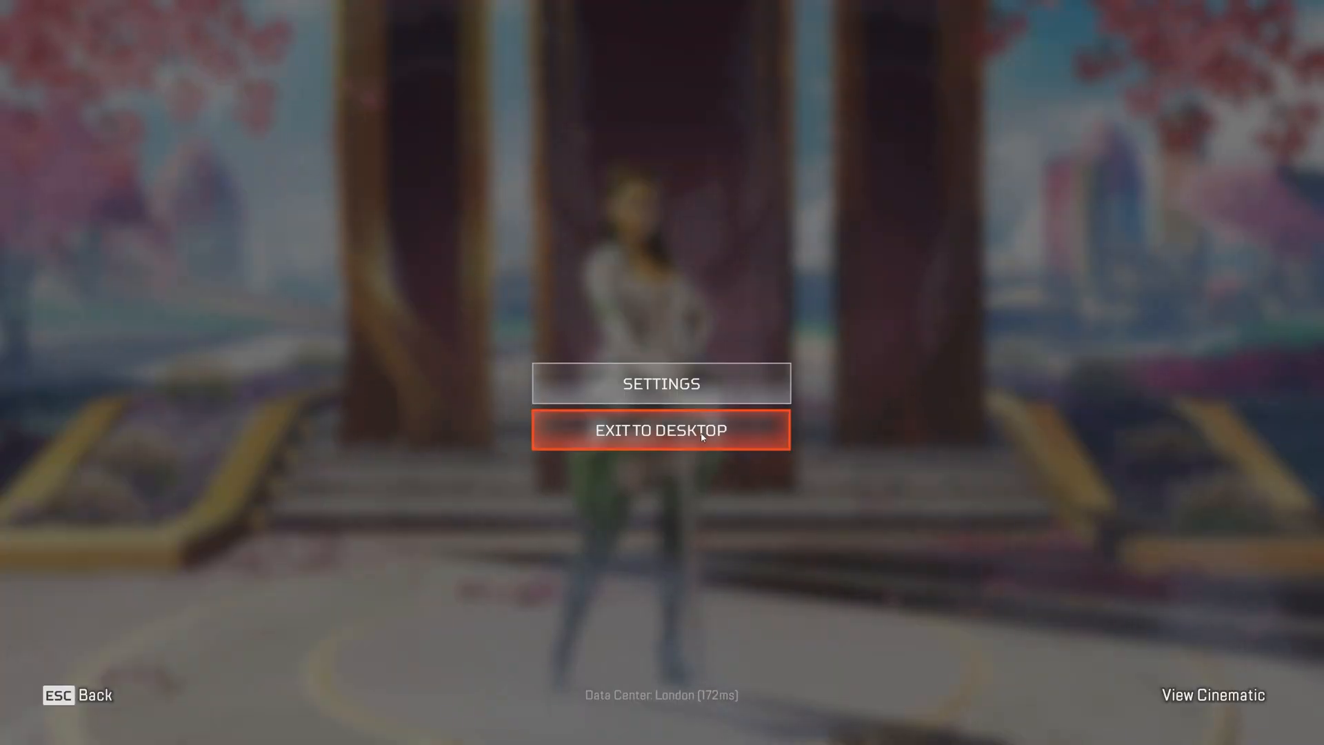
{"action": "left_click", "coordinate": [661, 430]}
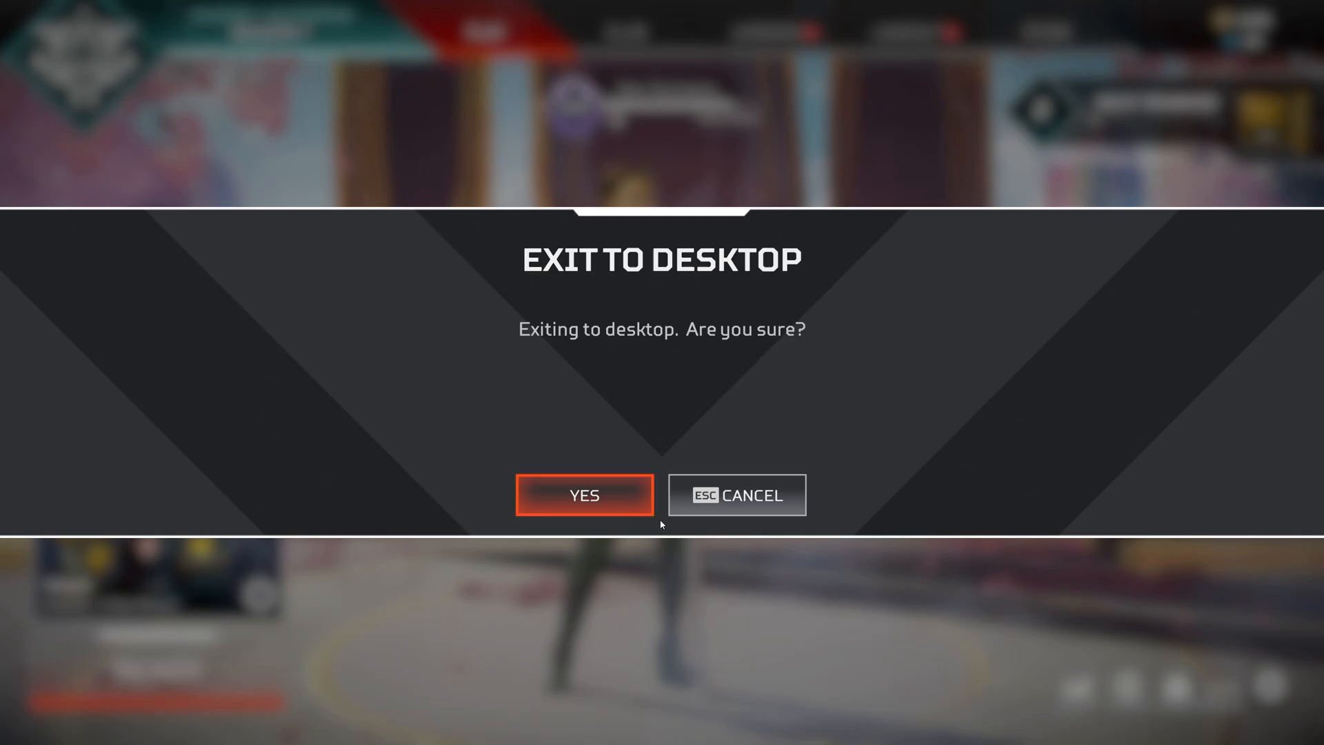
{"action": "left_click", "coordinate": [584, 495]}
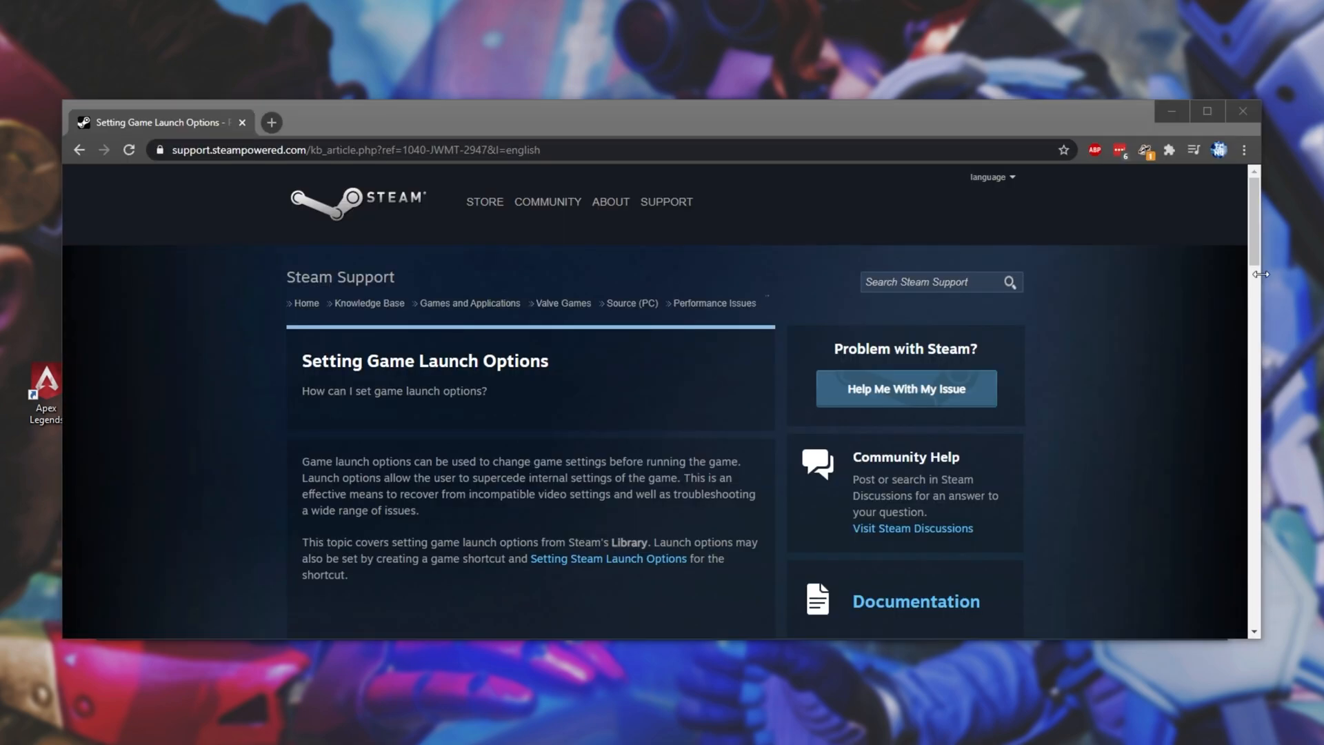
{"action": "mouse_move", "coordinate": [563, 303]}
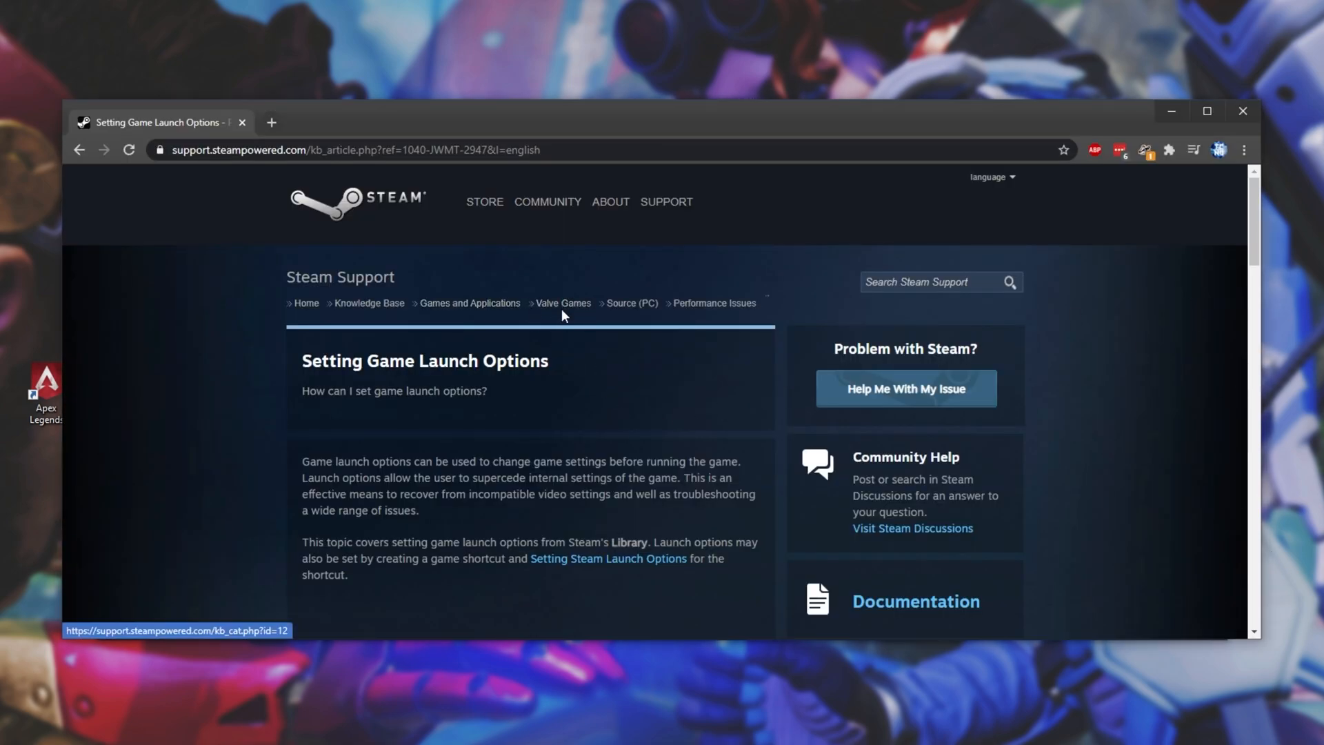
- Scroll to Common Launch Options and highlight the -dev option's description
{"action": "scroll", "scroll_direction": "down", "scroll_amount": 3}
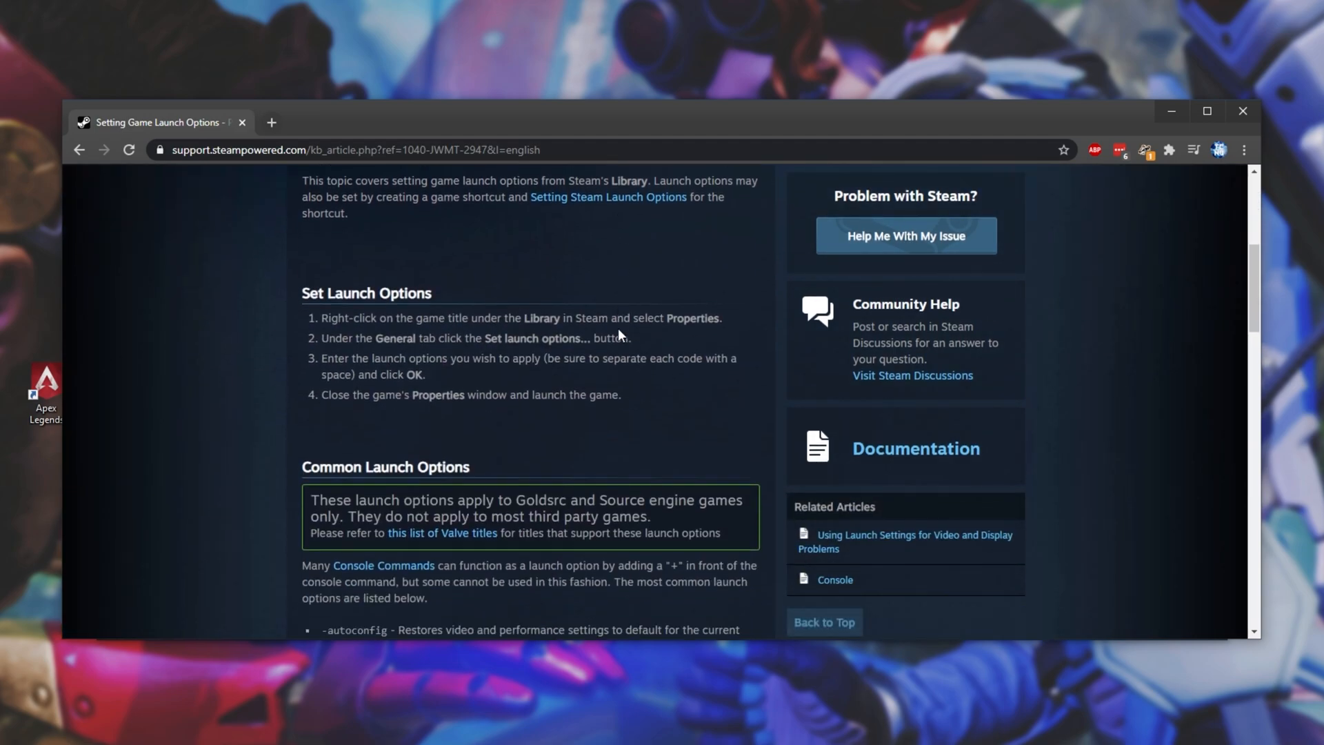
{"action": "scroll", "scroll_direction": "down", "scroll_amount": 3}
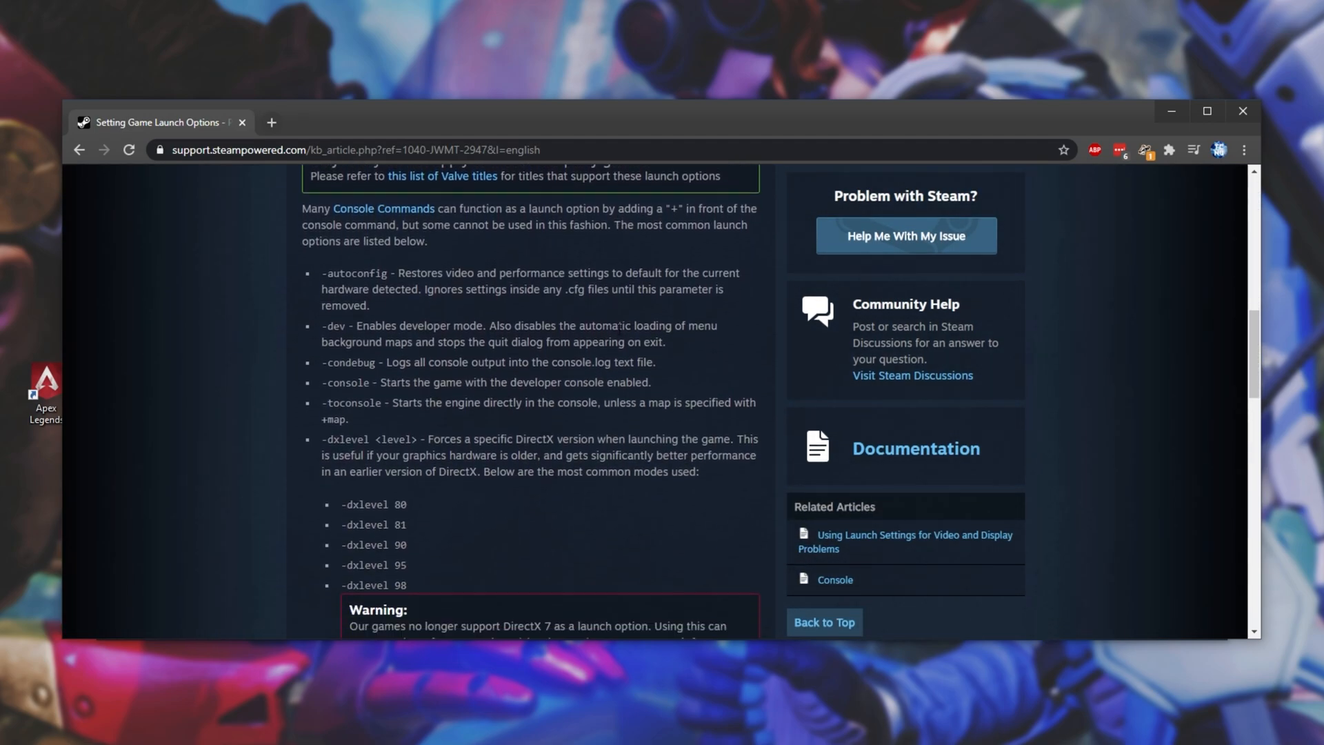
{"action": "scroll", "scroll_direction": "down", "scroll_amount": 3}
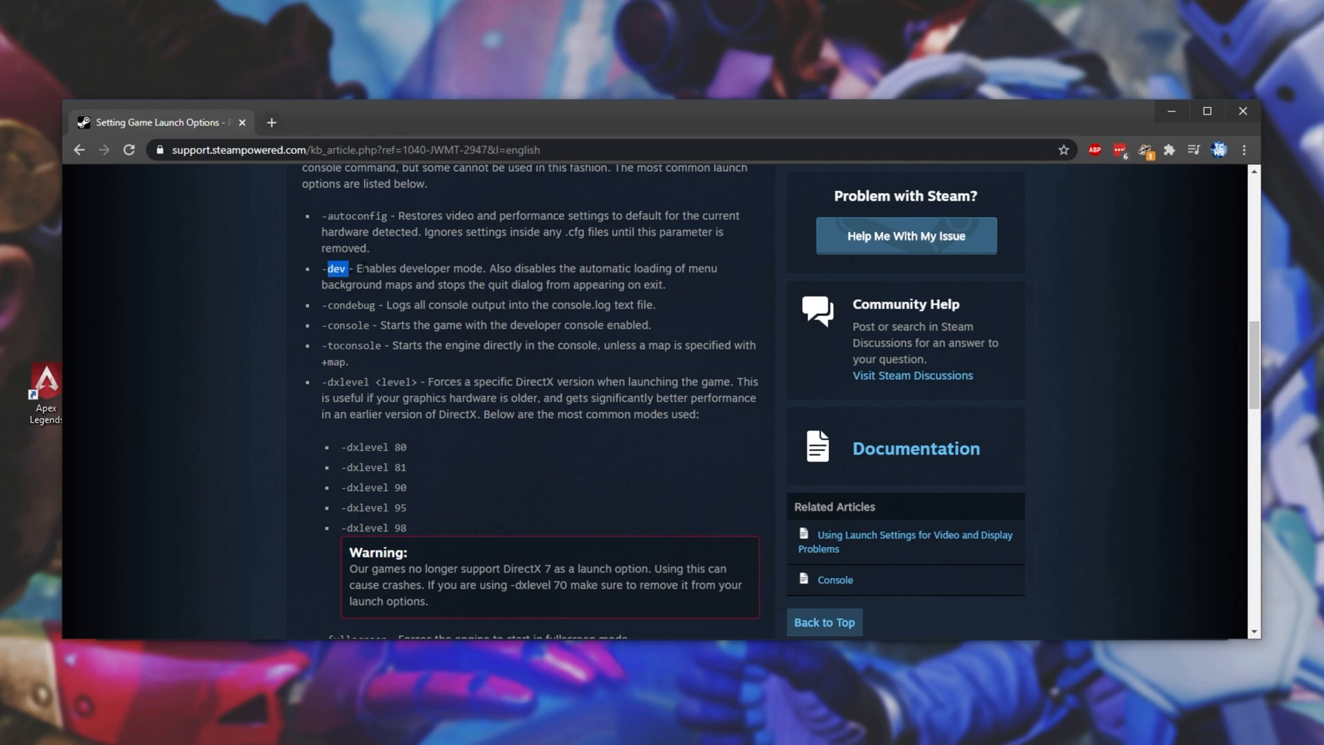
{"action": "left_click_drag", "start_coordinate": [329, 269], "coordinate": [592, 269]}
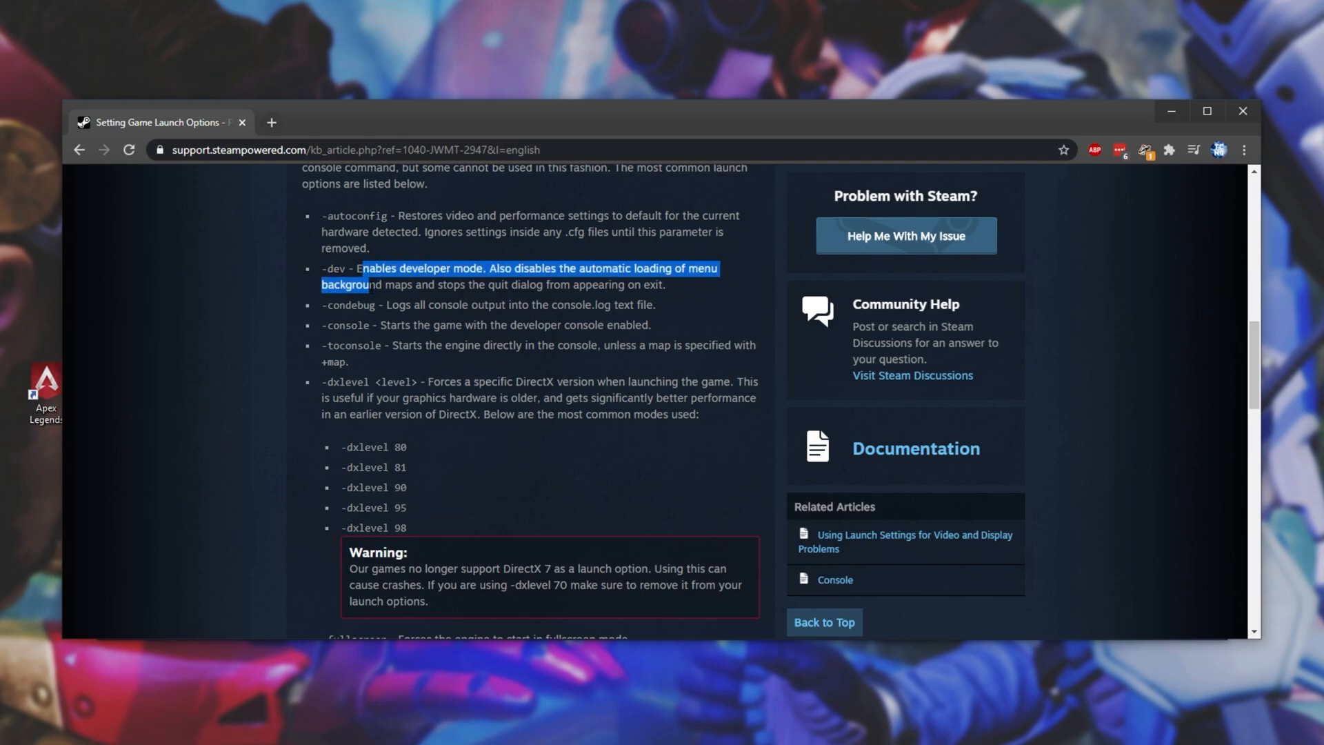
{"action": "left_click_drag", "start_coordinate": [367, 284], "coordinate": [561, 284]}
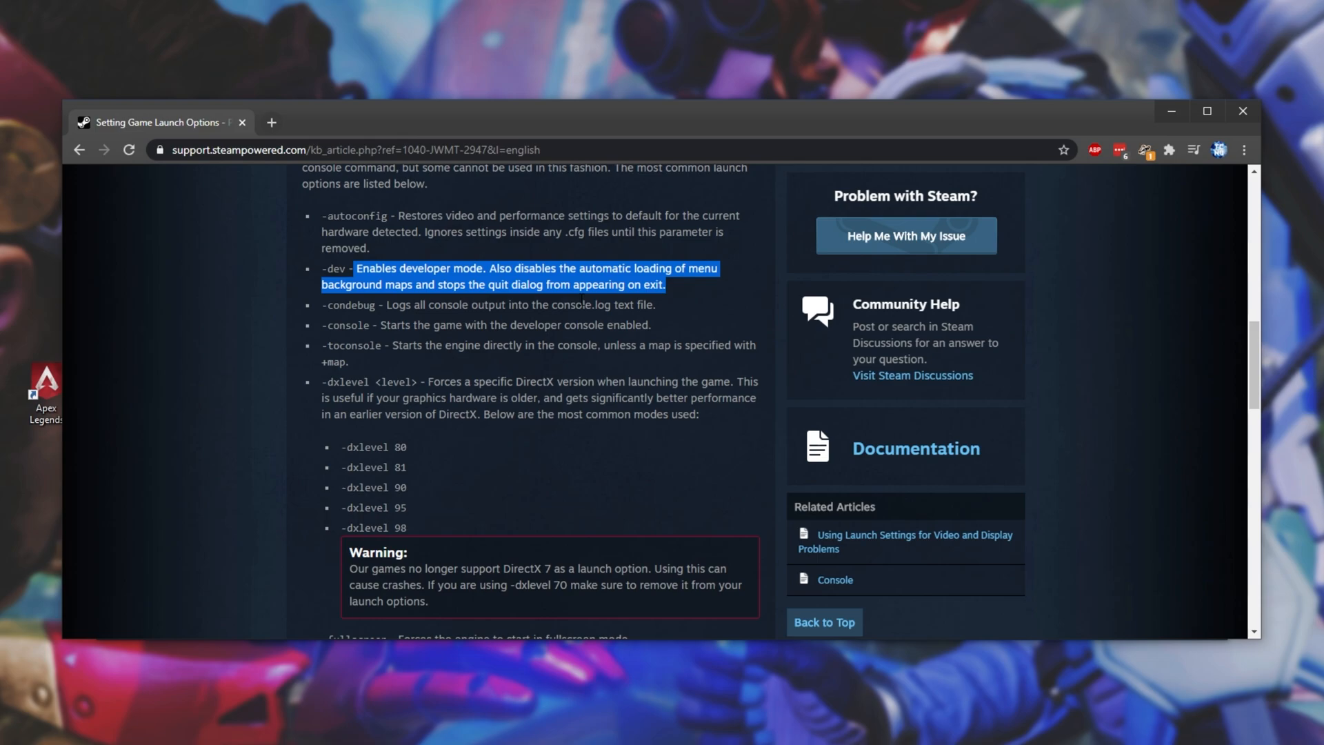
{"action": "scroll", "scroll_direction": "down", "scroll_amount": 3}
{"action": "type", "text": "novid"}
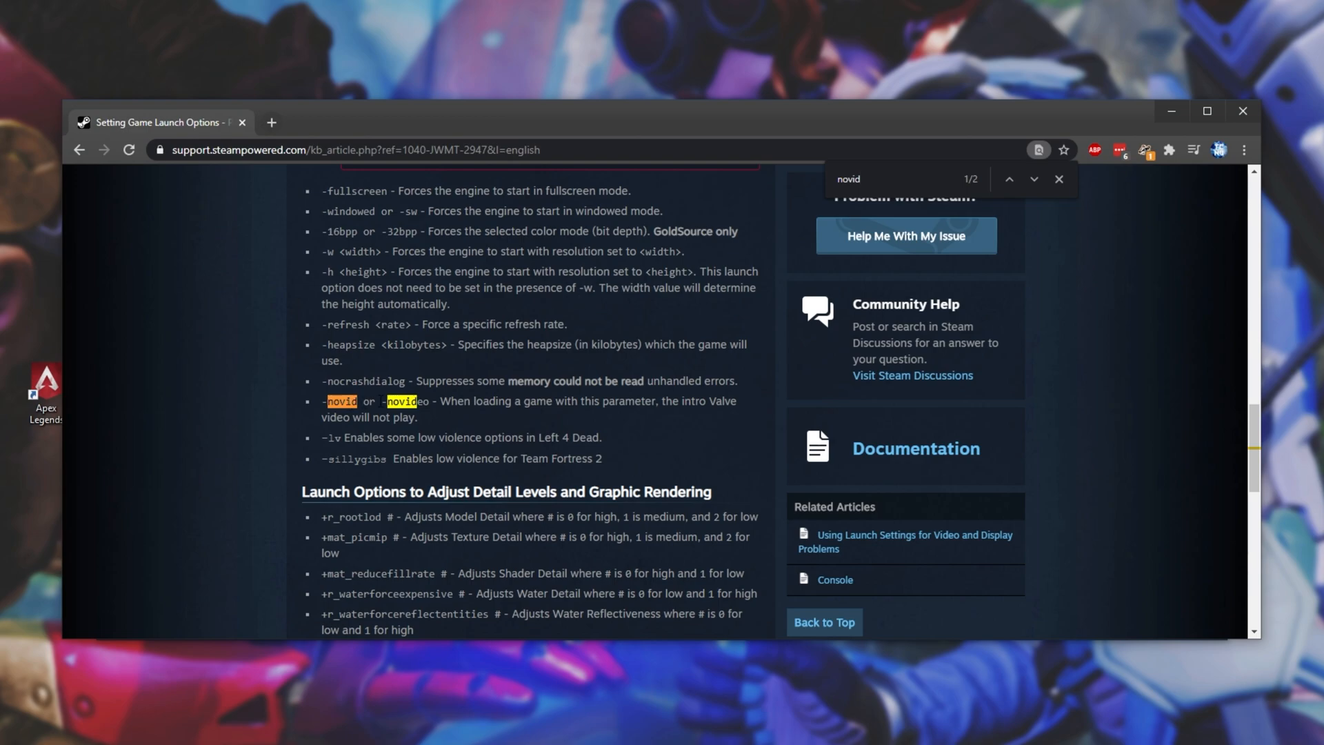
{"action": "mouse_move", "coordinate": [569, 401]}
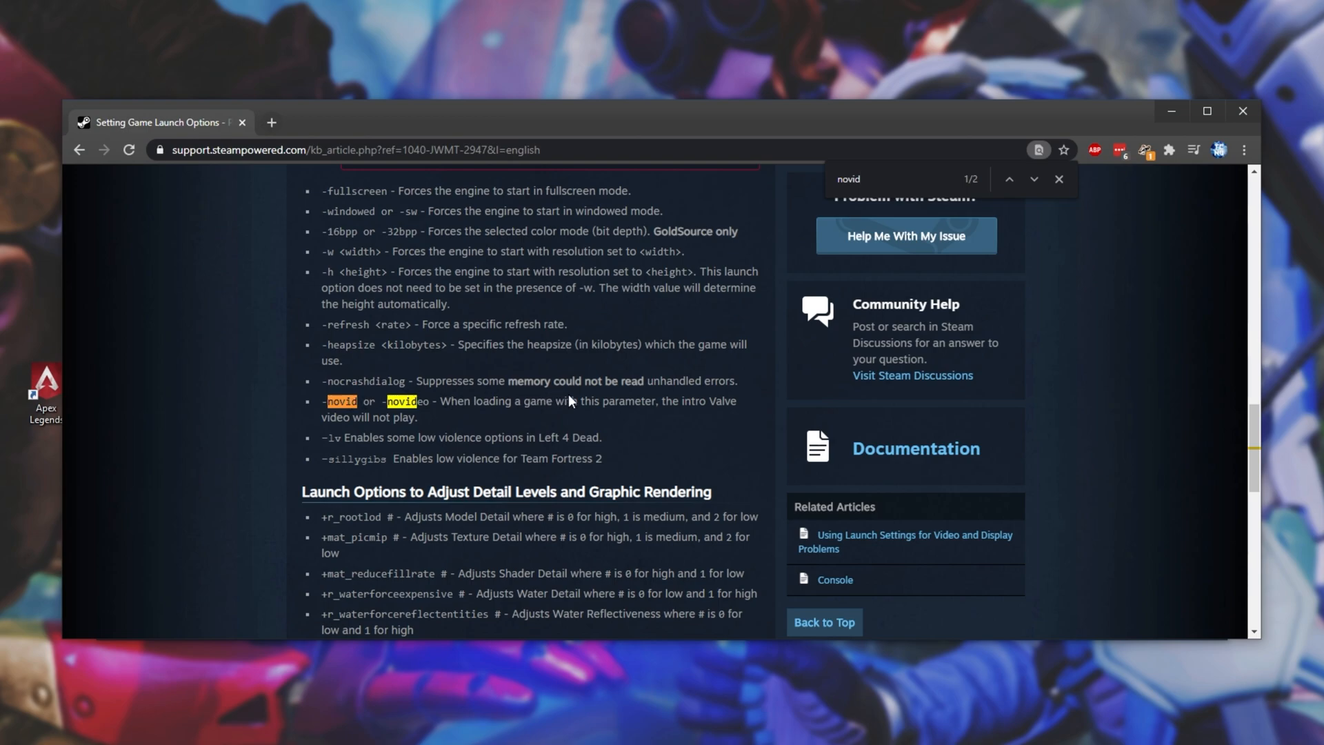
- Highlight the -novid / -novideo description and close the page search
{"action": "left_click_drag", "start_coordinate": [323, 401], "coordinate": [417, 416]}
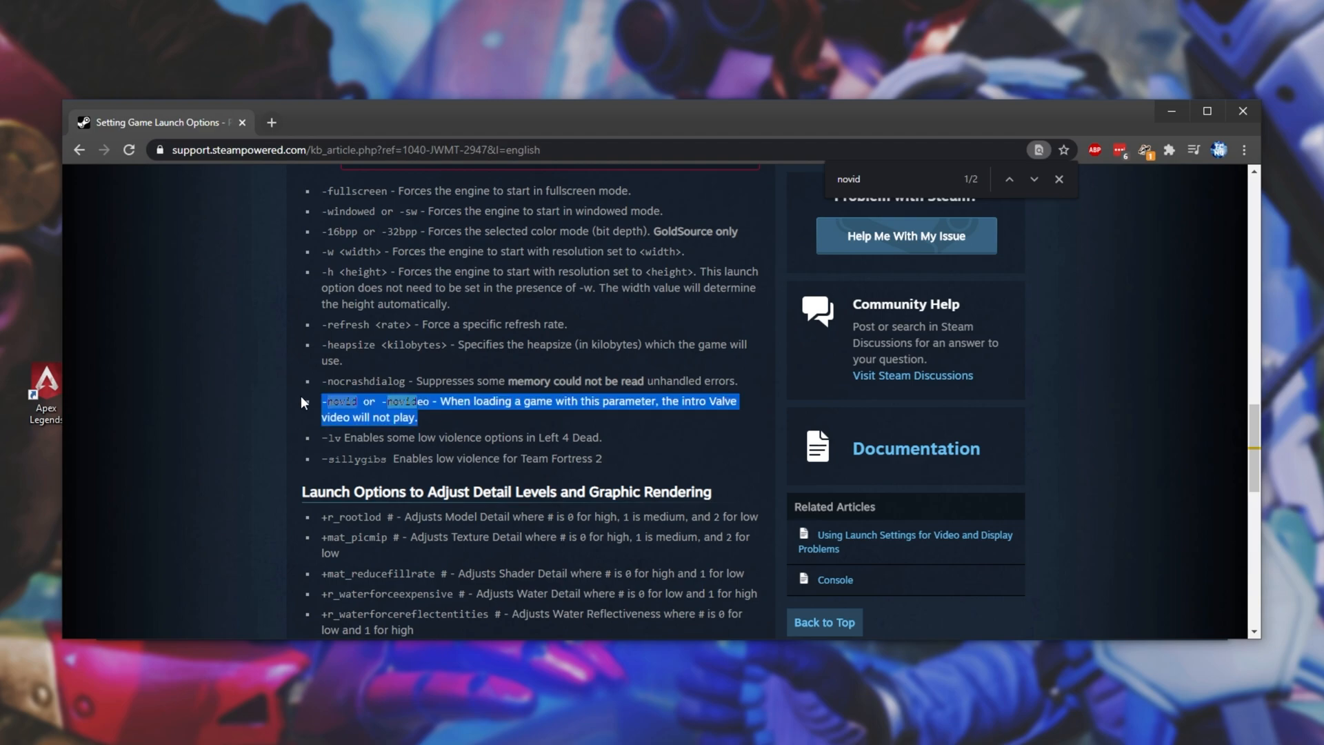
{"action": "left_click", "coordinate": [1058, 179]}
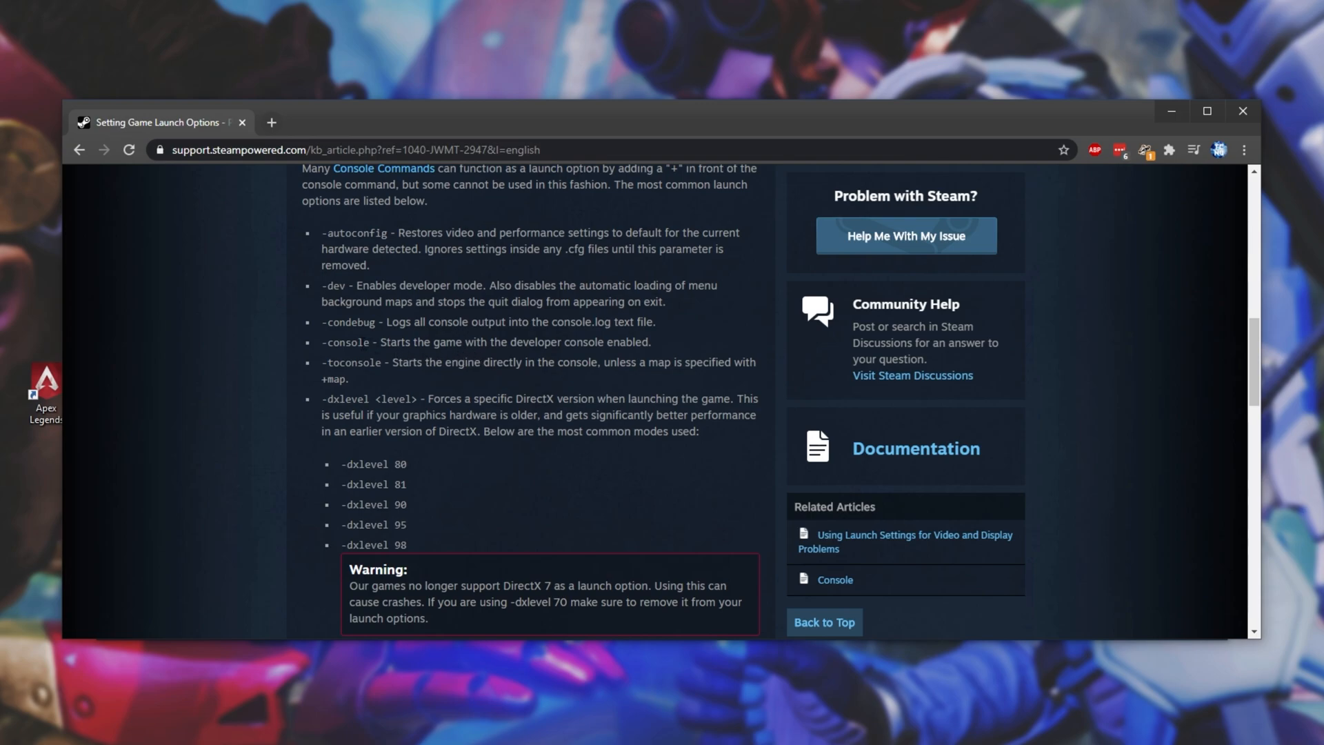
- Highlight the -console description, then scroll down to the -fullscreen option
{"action": "left_click_drag", "start_coordinate": [380, 341], "coordinate": [650, 342]}
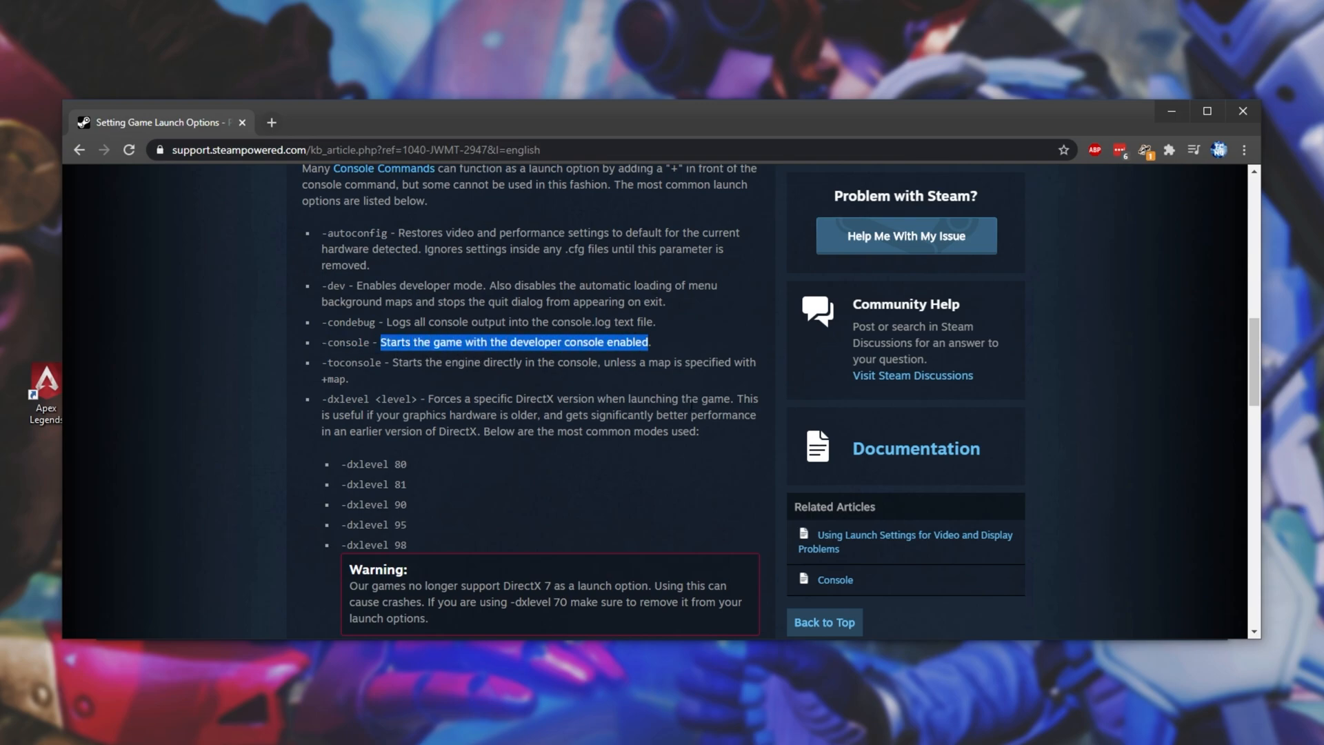
{"action": "scroll", "scroll_direction": "down", "scroll_amount": 3}
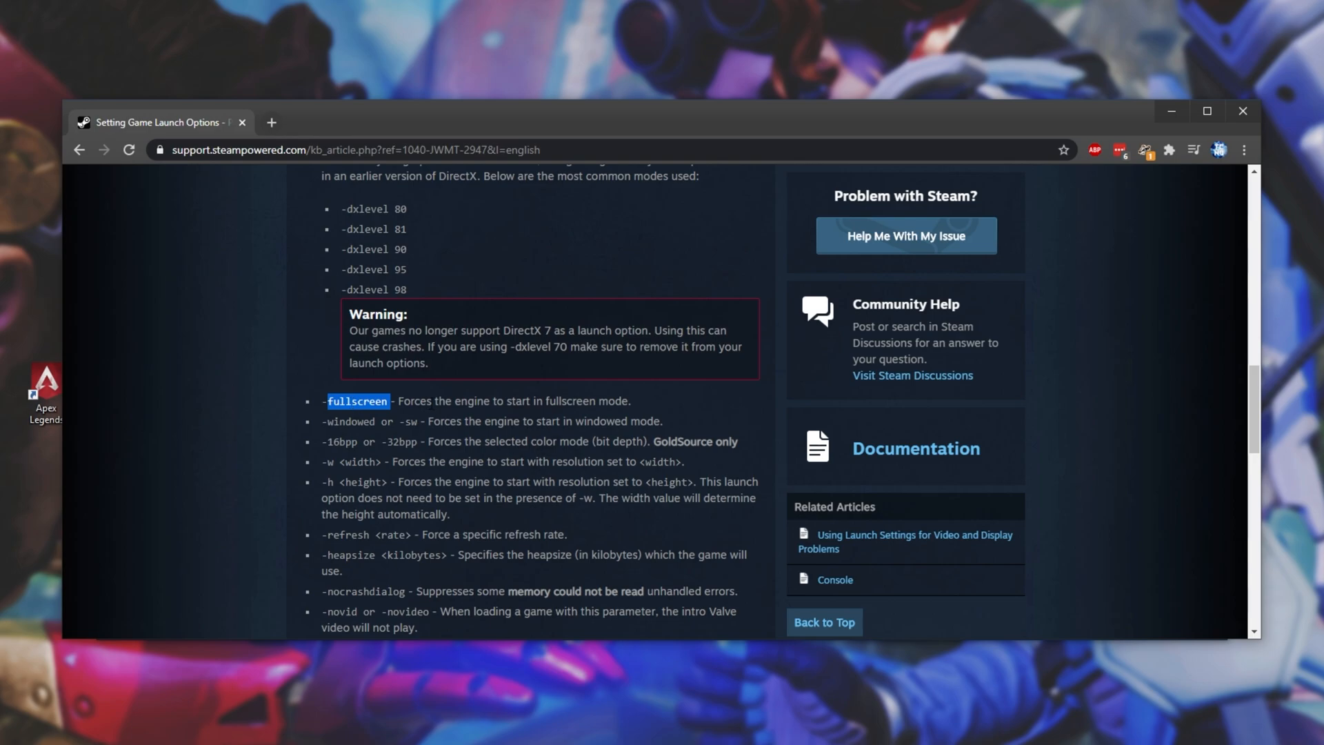